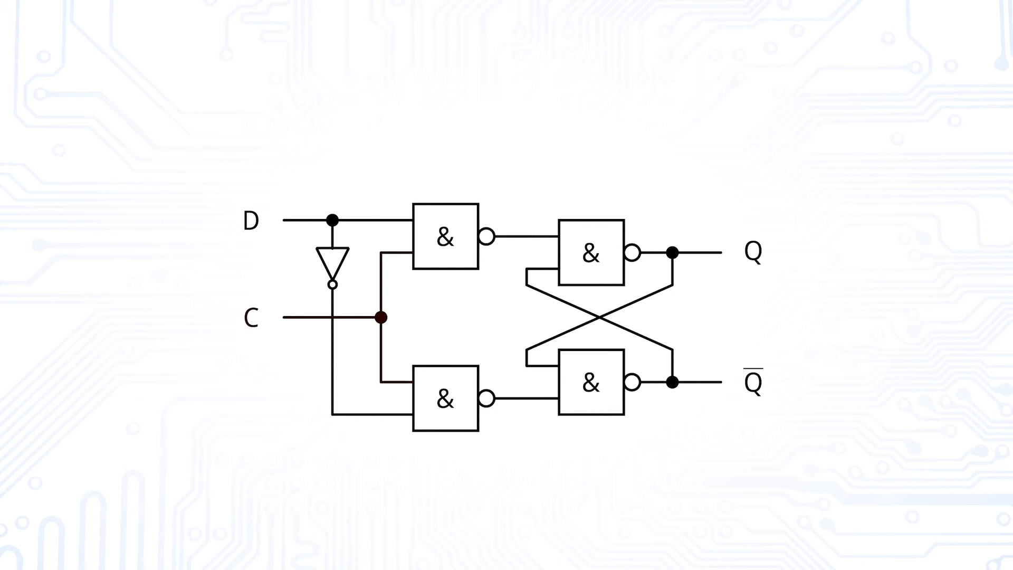
{"action": "scroll", "scroll_direction": "down", "scroll_amount": 3}
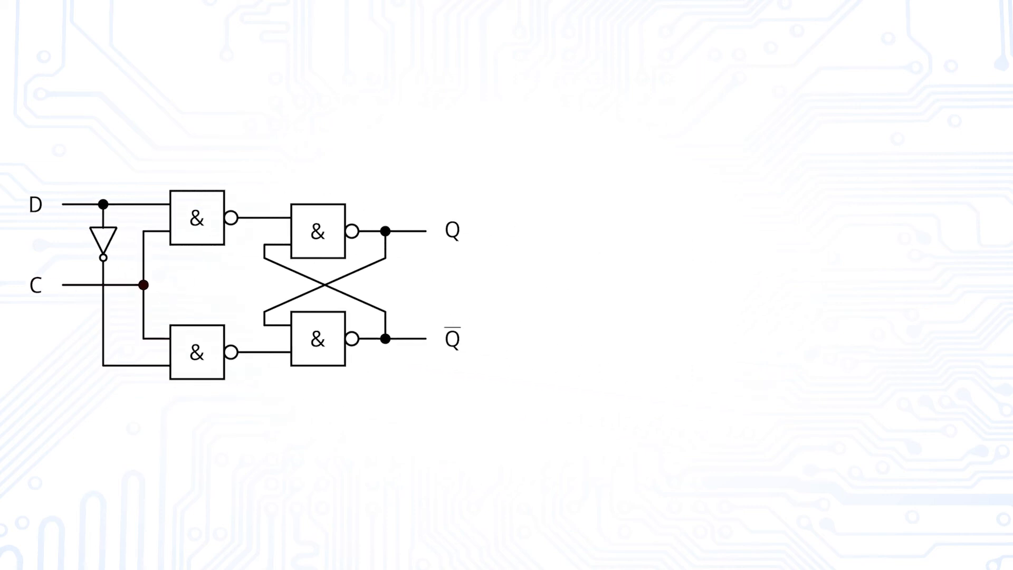